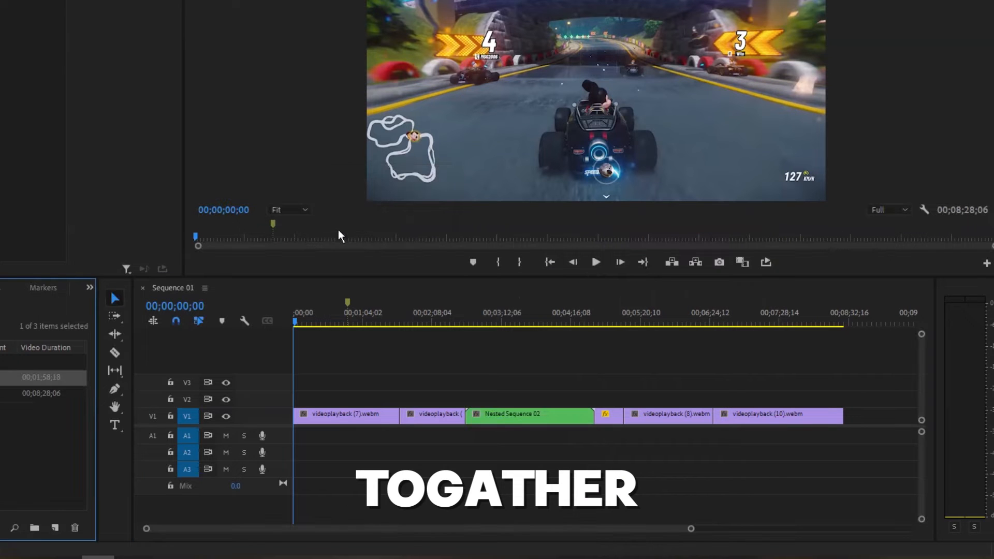
Nest the short V1 clips between videoplayback (3) and fx into Nested Sequence 04
{"action": "right_click", "coordinate": [520, 415]}
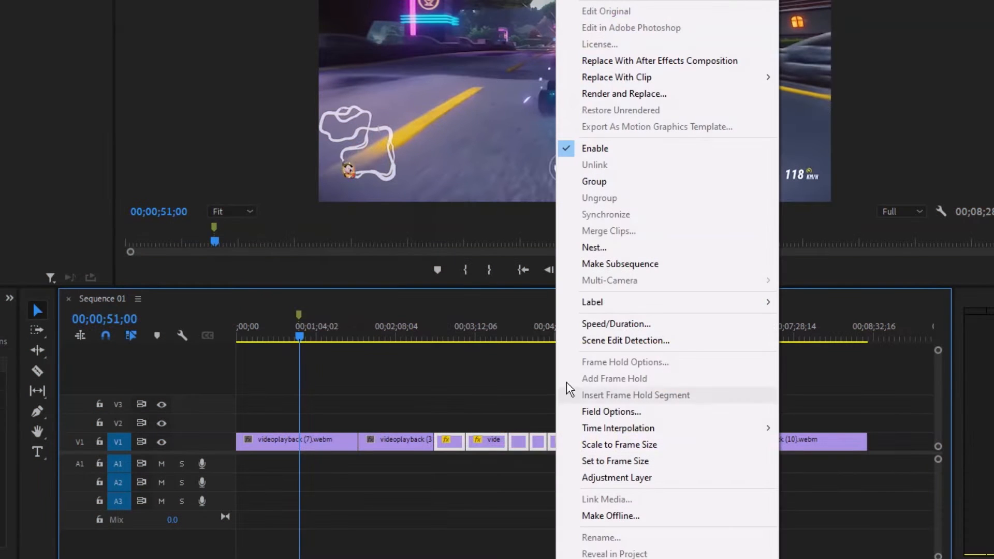
{"action": "left_click", "coordinate": [594, 247]}
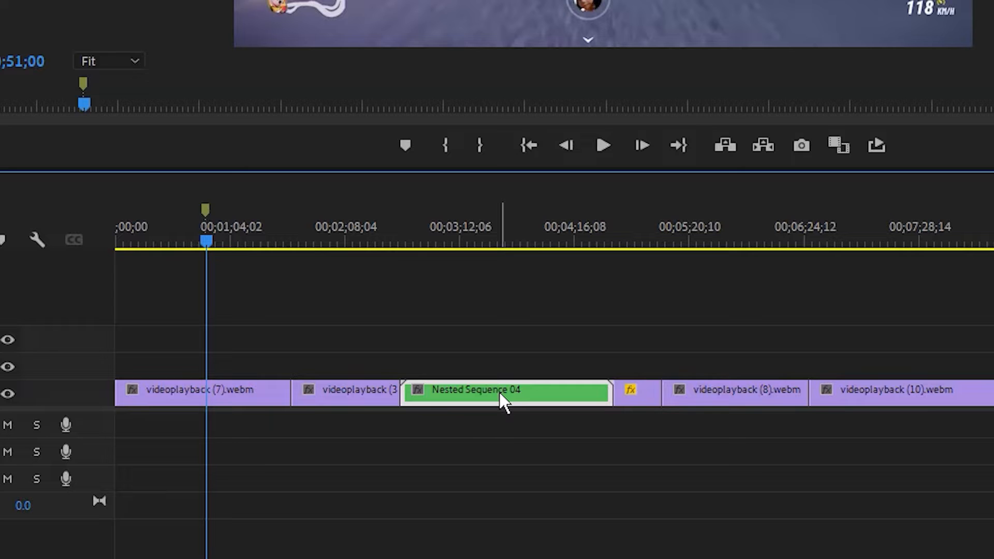
{"action": "right_click", "coordinate": [504, 391]}
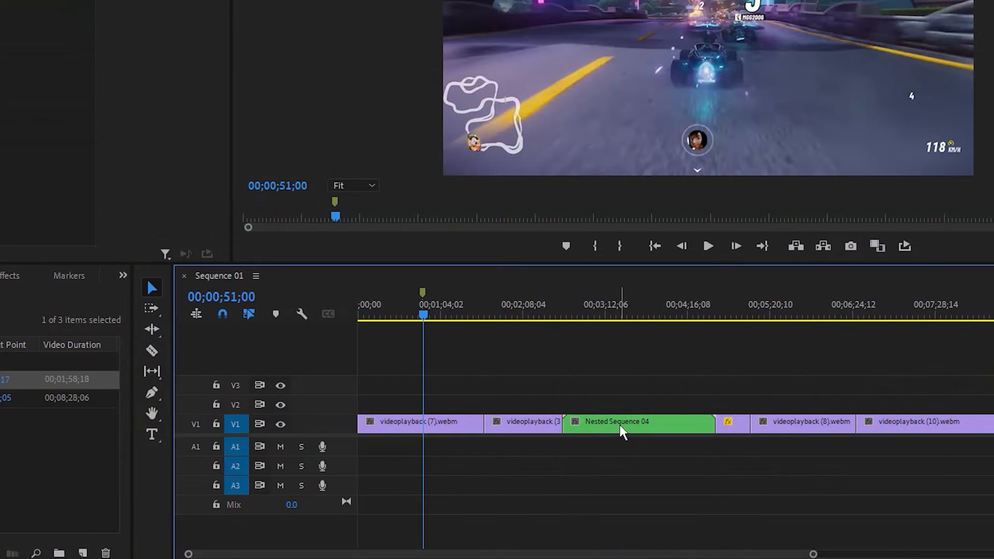
Open Nested Sequence 04 in its own timeline to reach its original clips
{"action": "double_click", "coordinate": [636, 421]}
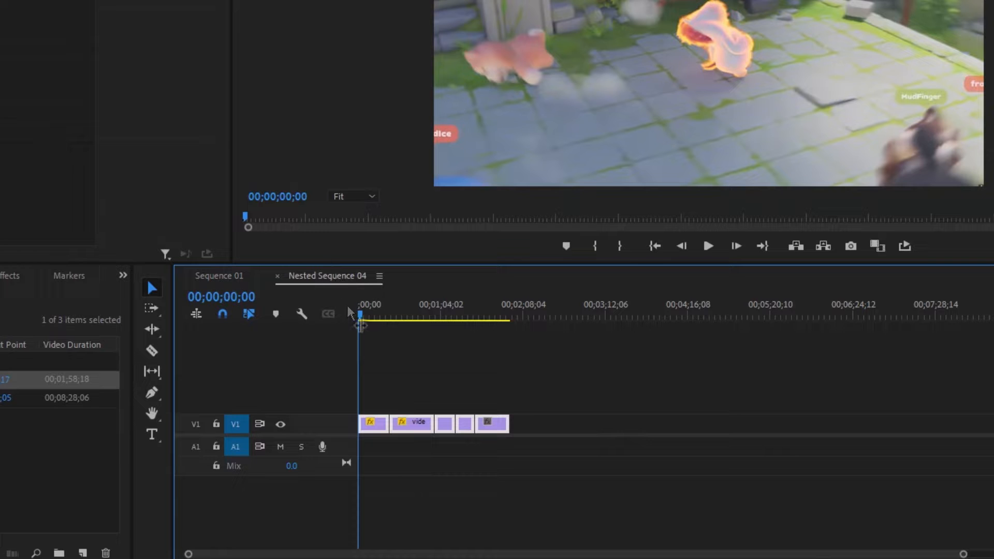
{"action": "mouse_move", "coordinate": [415, 432]}
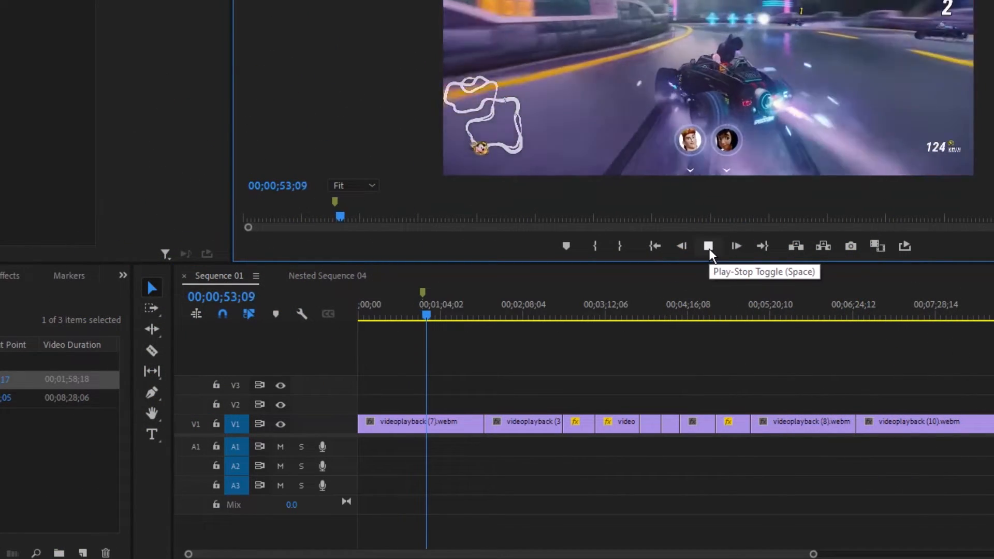
Stop playback of Sequence 01 before re-nesting the short clips
{"action": "left_click", "coordinate": [708, 246]}
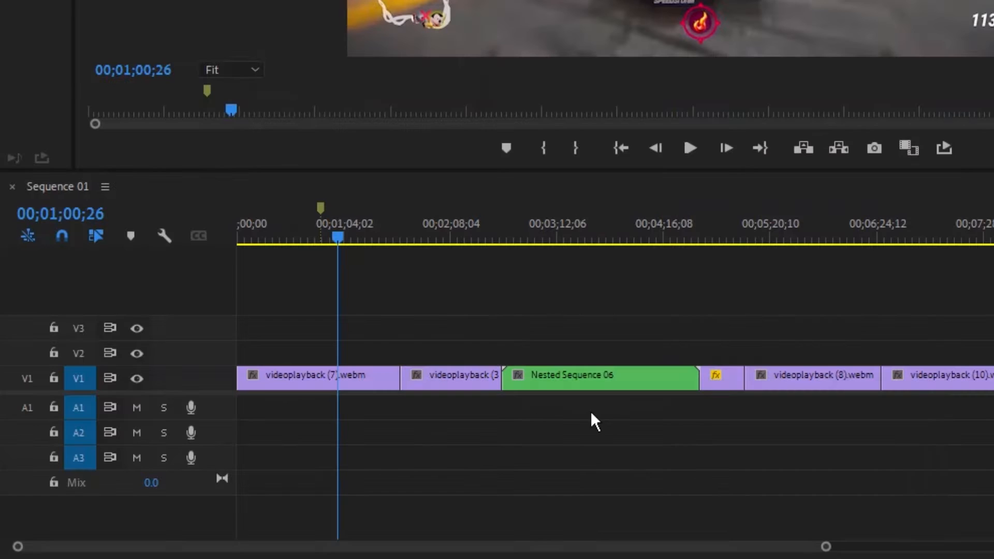
Reveal Nested Sequence 06 in the Project panel beside Sequence 01 and the Bin
{"action": "right_click", "coordinate": [596, 374]}
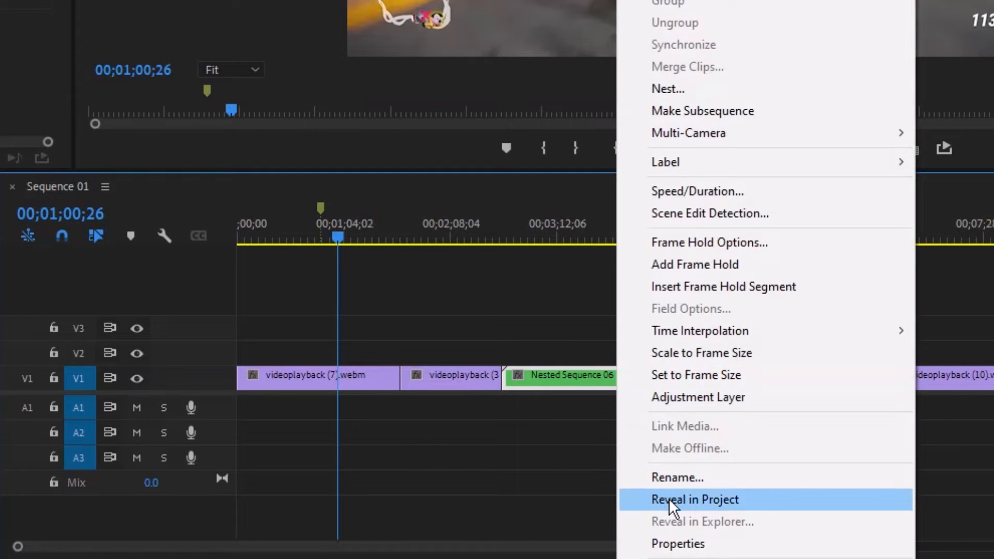
{"action": "left_click", "coordinate": [694, 499]}
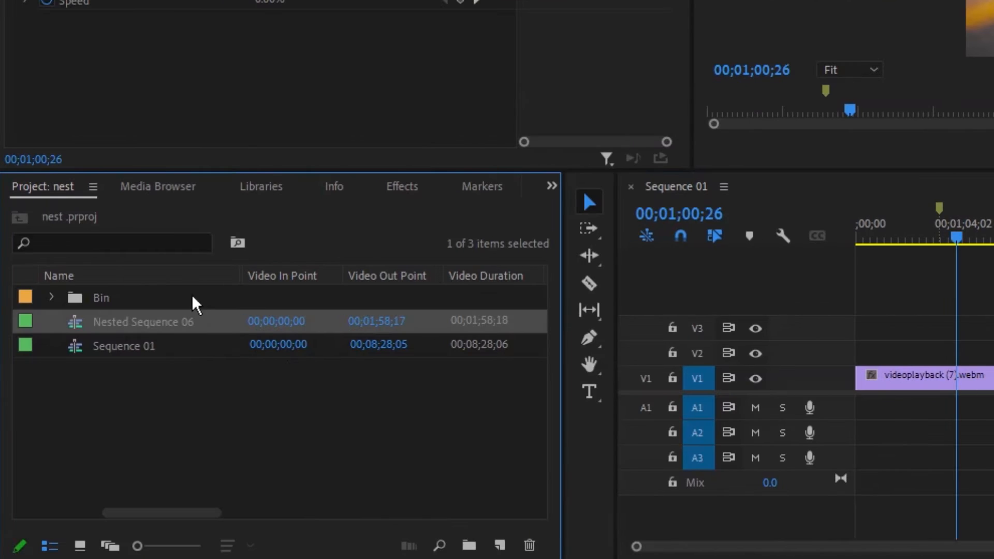
{"action": "mouse_move", "coordinate": [140, 329]}
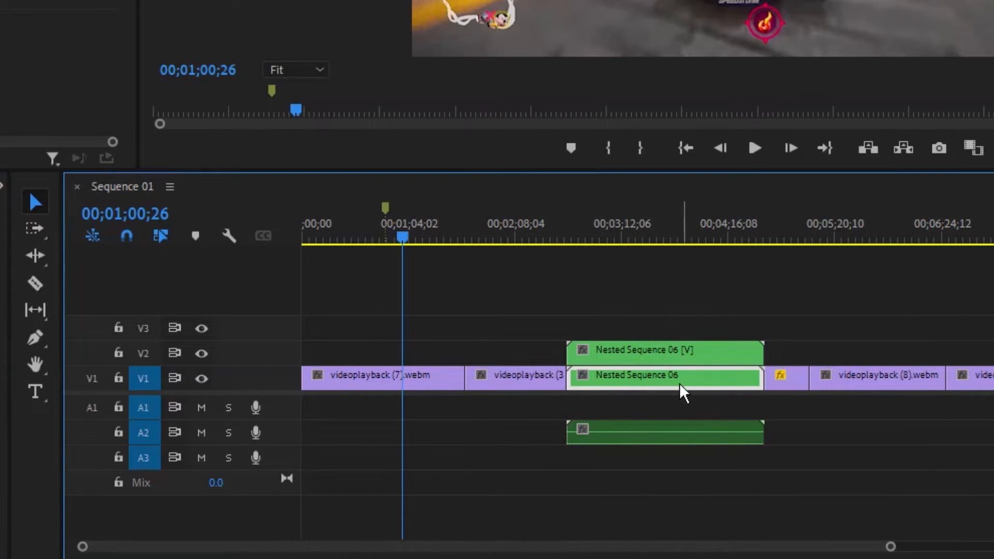
{"action": "mouse_move", "coordinate": [722, 380]}
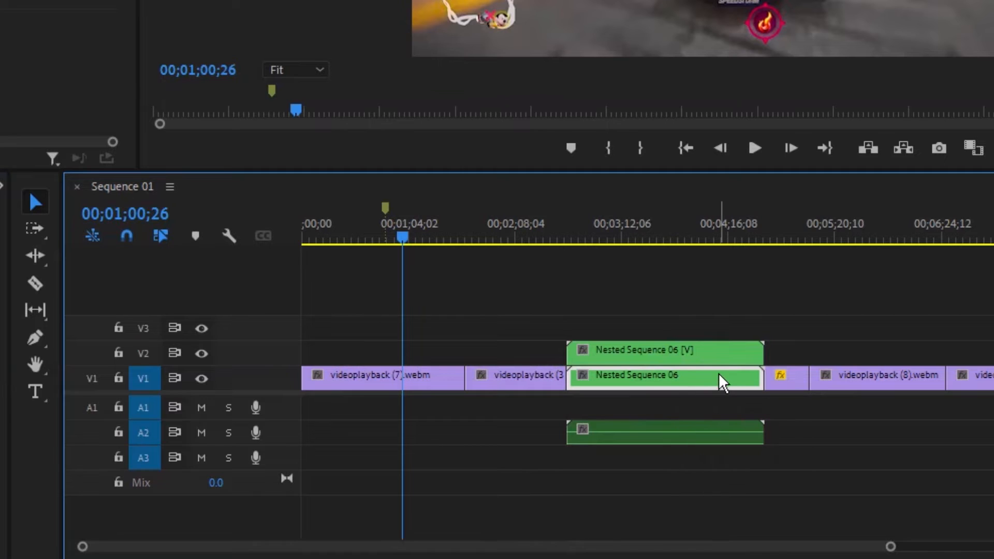
{"action": "mouse_move", "coordinate": [677, 463]}
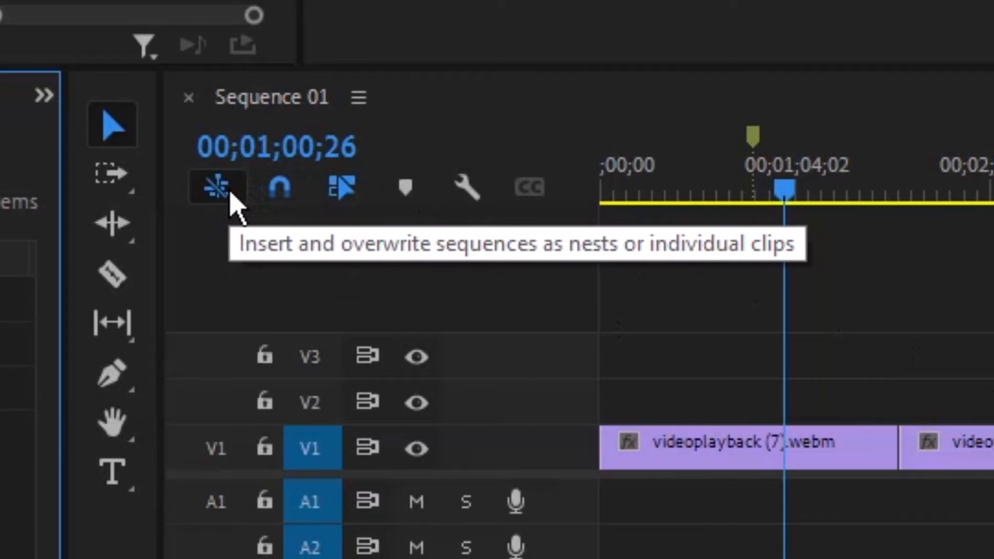
{"action": "mouse_move", "coordinate": [230, 213]}
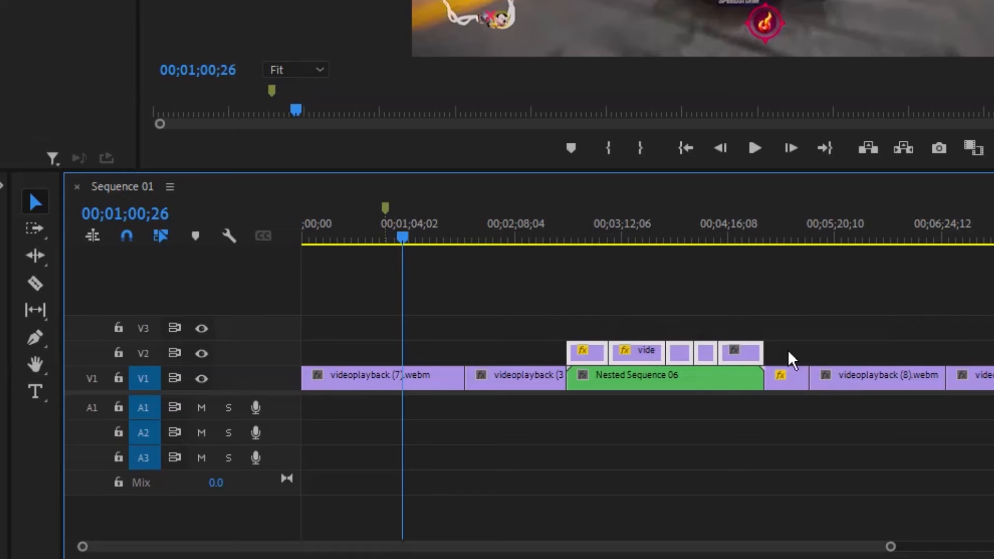
{"action": "mouse_move", "coordinate": [735, 332]}
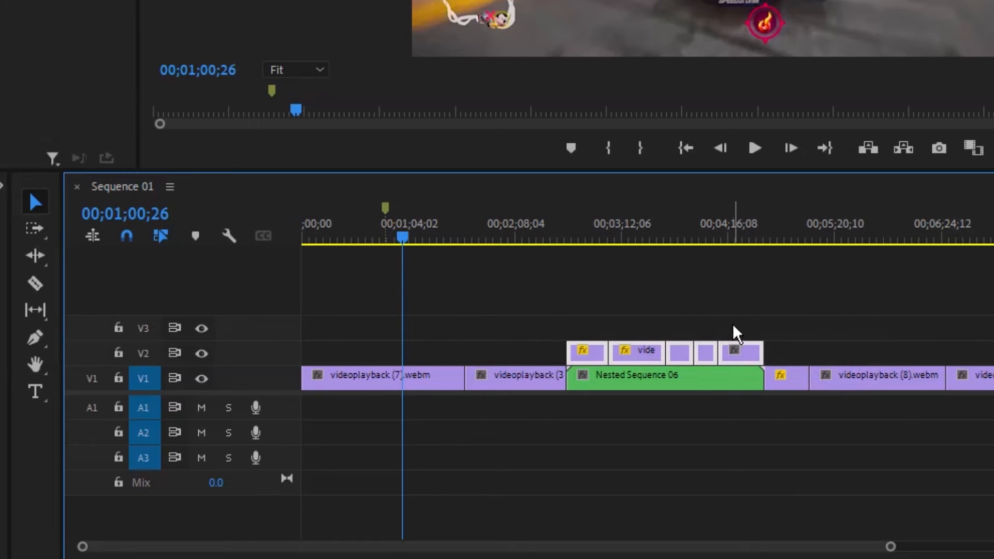
{"action": "mouse_move", "coordinate": [716, 399]}
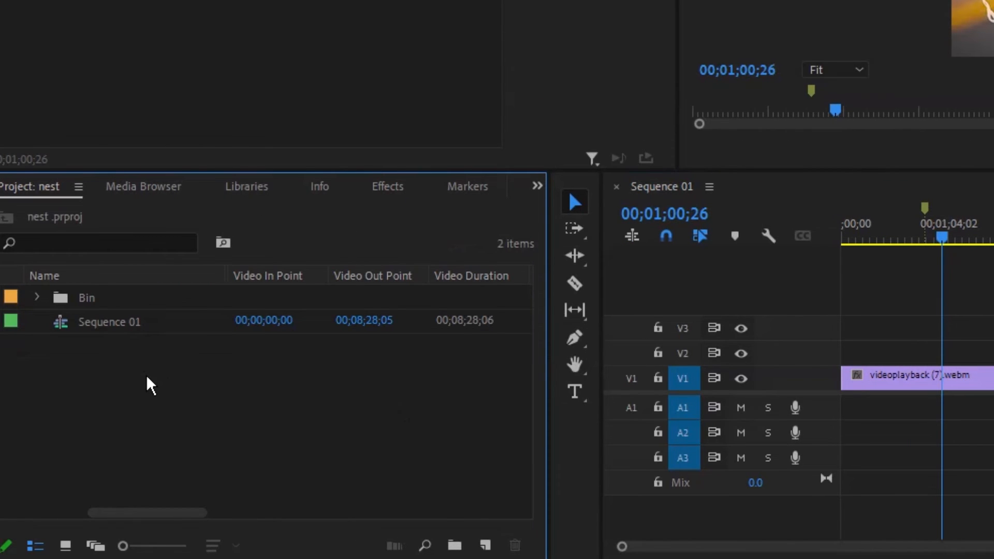
Play Sequence 01 in the Program Monitor to check the race footage with snow effect
{"action": "left_click", "coordinate": [619, 473]}
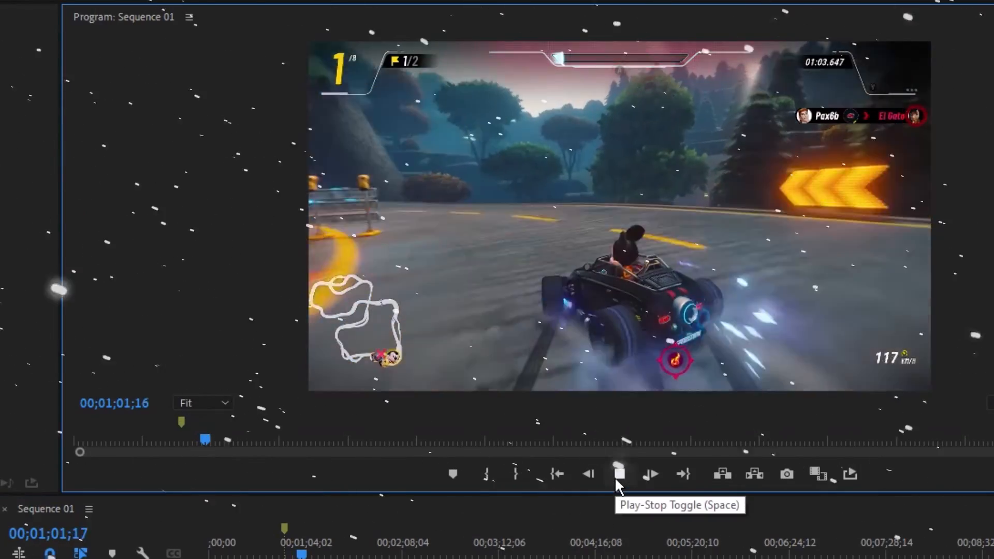